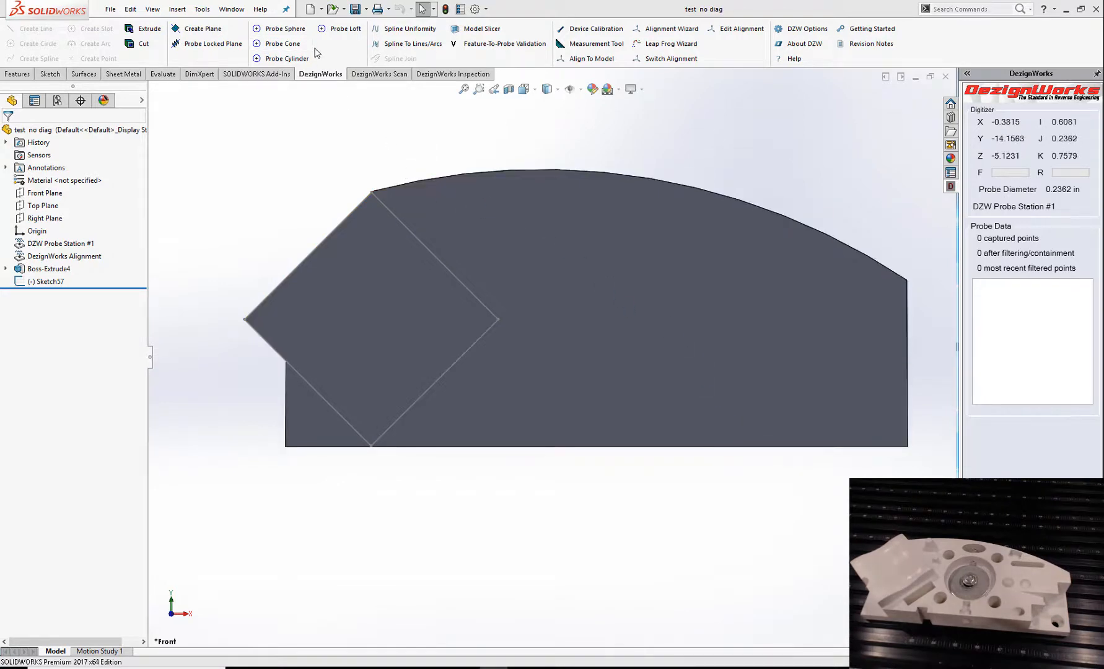
{"action": "mouse_move", "coordinate": [282, 43]}
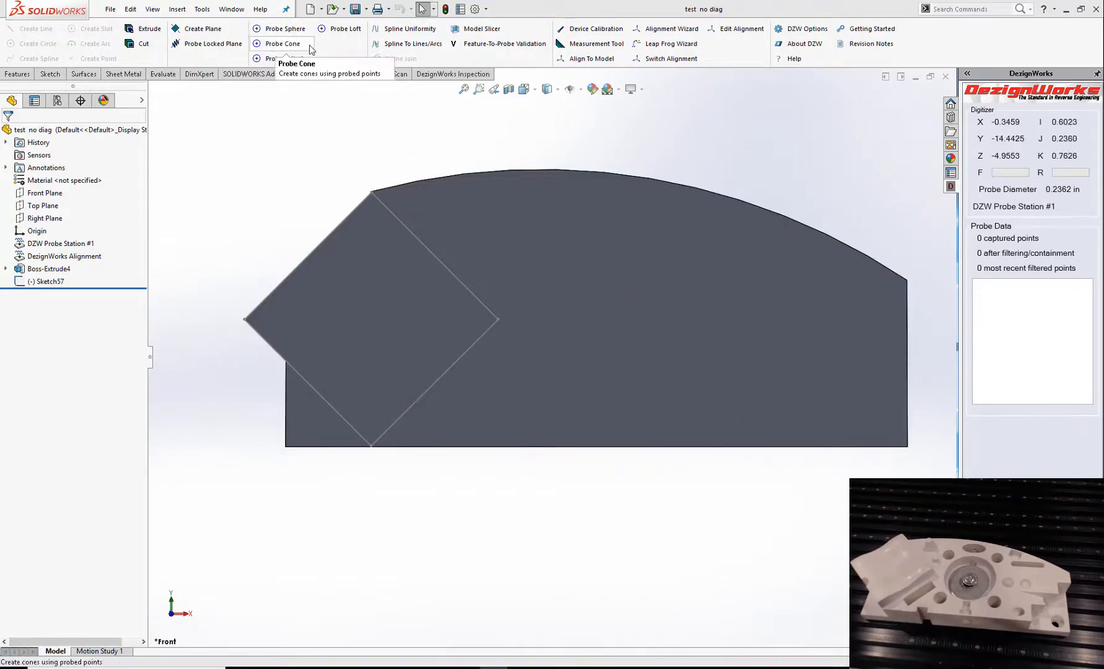
{"action": "mouse_move", "coordinate": [333, 112]}
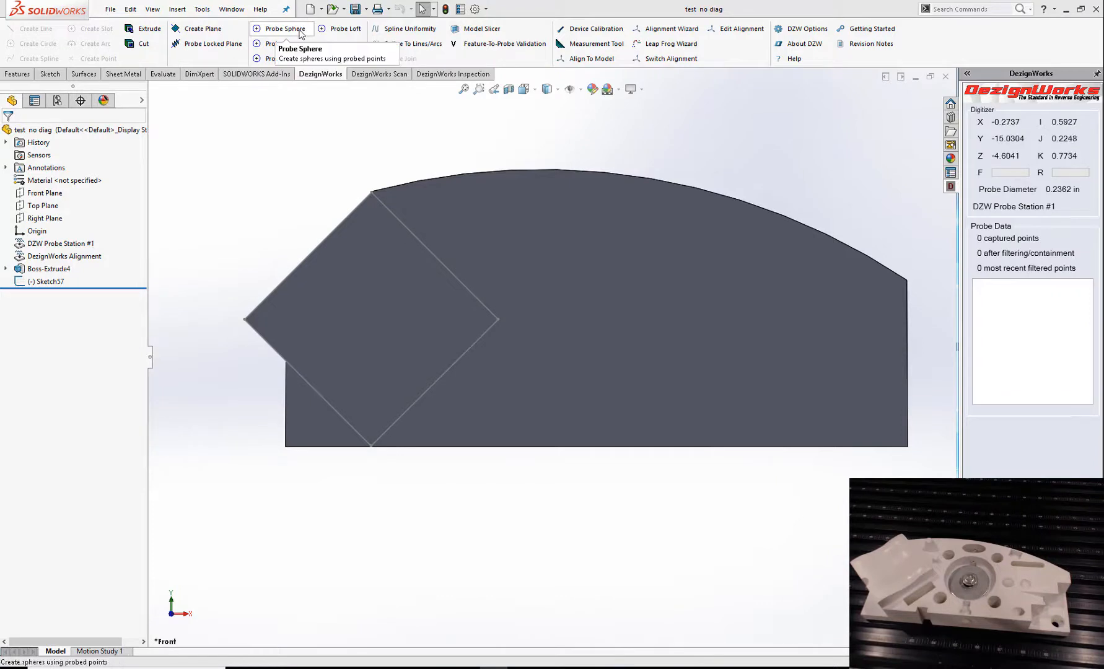
Step: Probe the spherical feature near the right of the block's top, capturing 11 points
{"action": "left_click", "coordinate": [285, 29]}
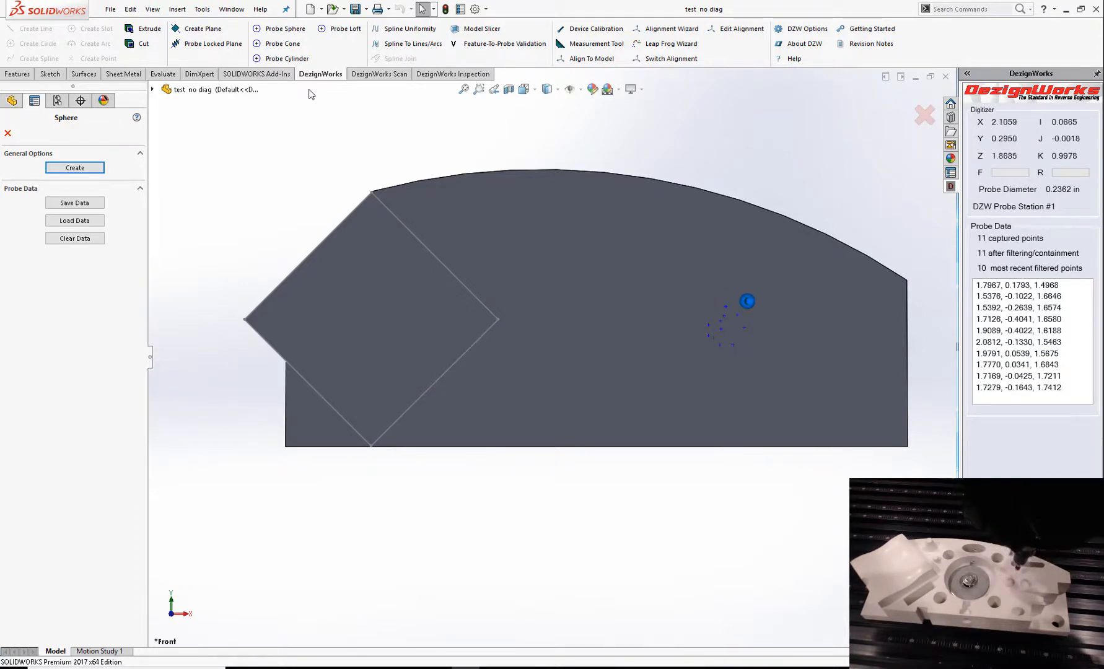
Step: Create the sphere surface from the captured points, then probe and create a cone on the top face
{"action": "left_click", "coordinate": [74, 238]}
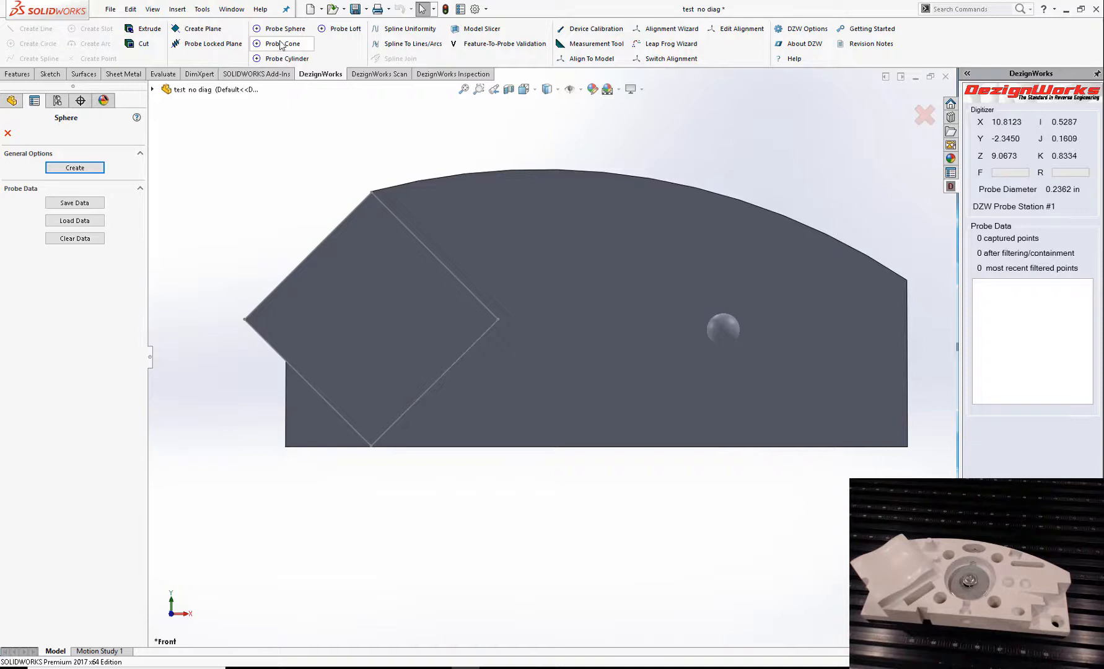
{"action": "left_click", "coordinate": [285, 44]}
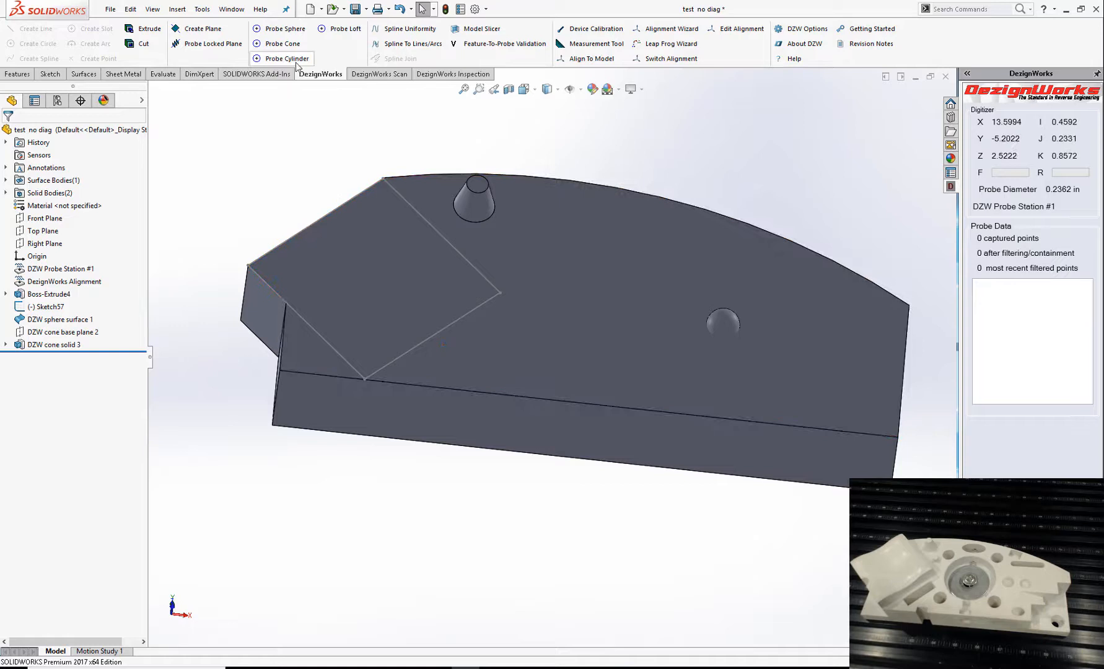
Step: Probe and create a small cylinder with its base plane beside the cone on the top face
{"action": "left_click", "coordinate": [286, 58]}
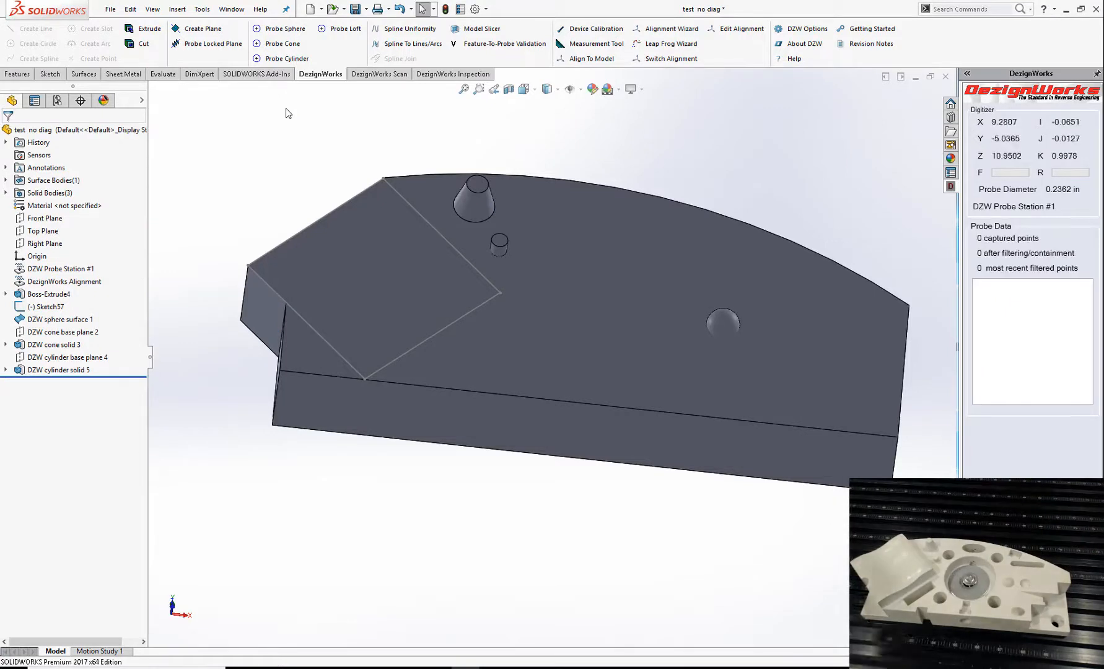
Step: Probe several loft curves across the angled corner and create the wavy boundary surface
{"action": "left_click", "coordinate": [443, 318]}
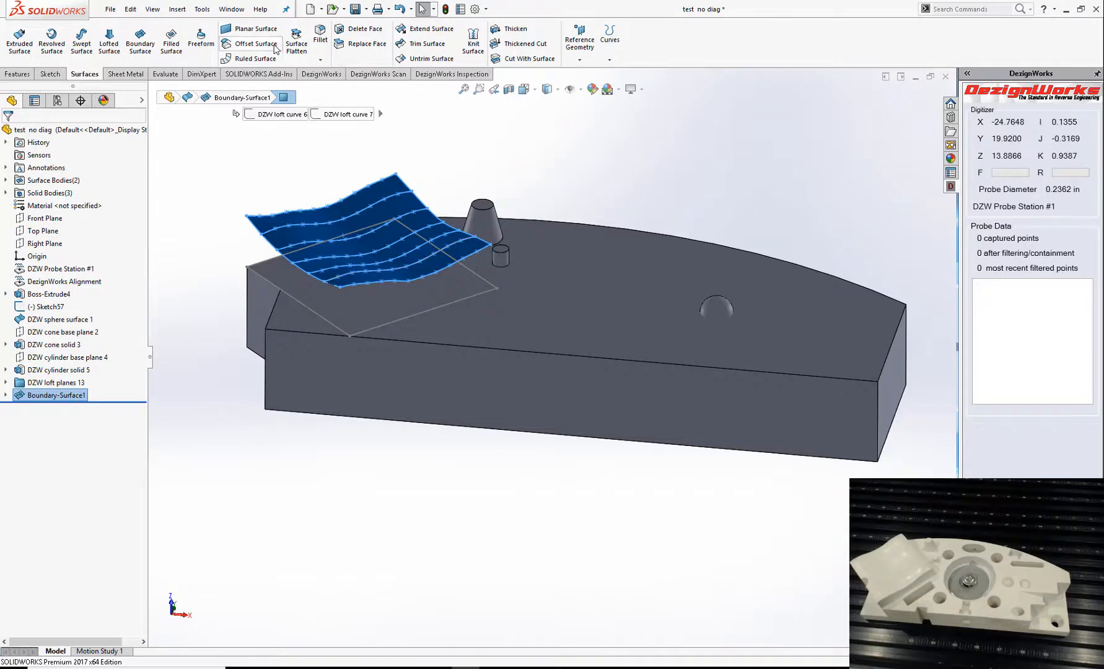
{"action": "left_click", "coordinate": [254, 43]}
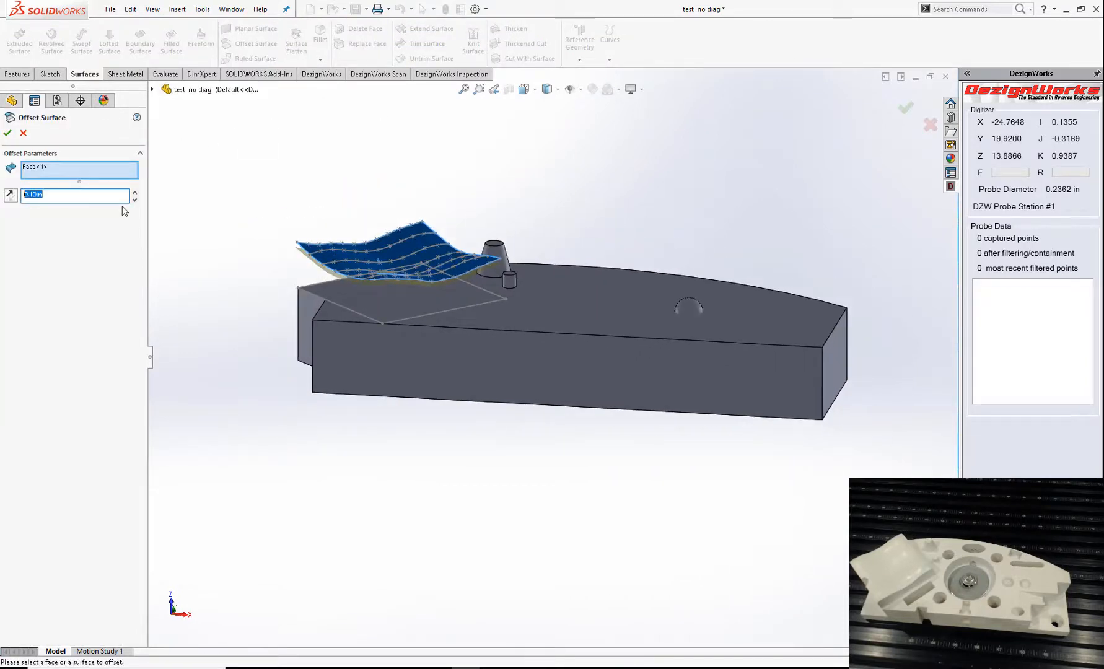
Step: Offset the lofted surface by .1 to create Surface-Offset1
{"action": "type", "text": ".1"}
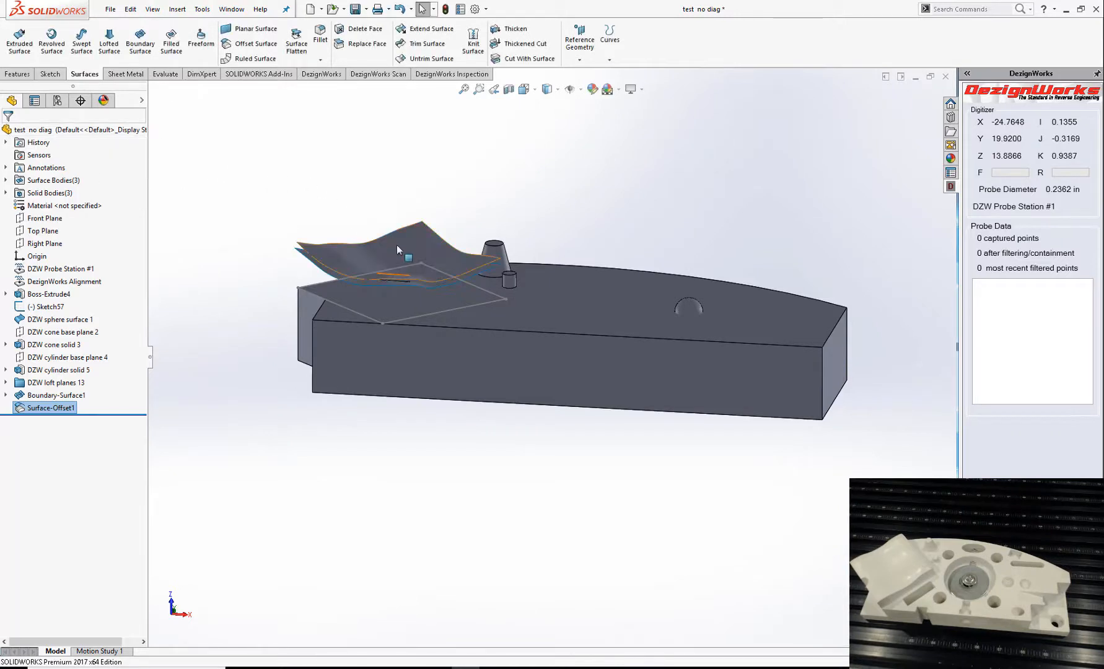
{"action": "left_click", "coordinate": [56, 395]}
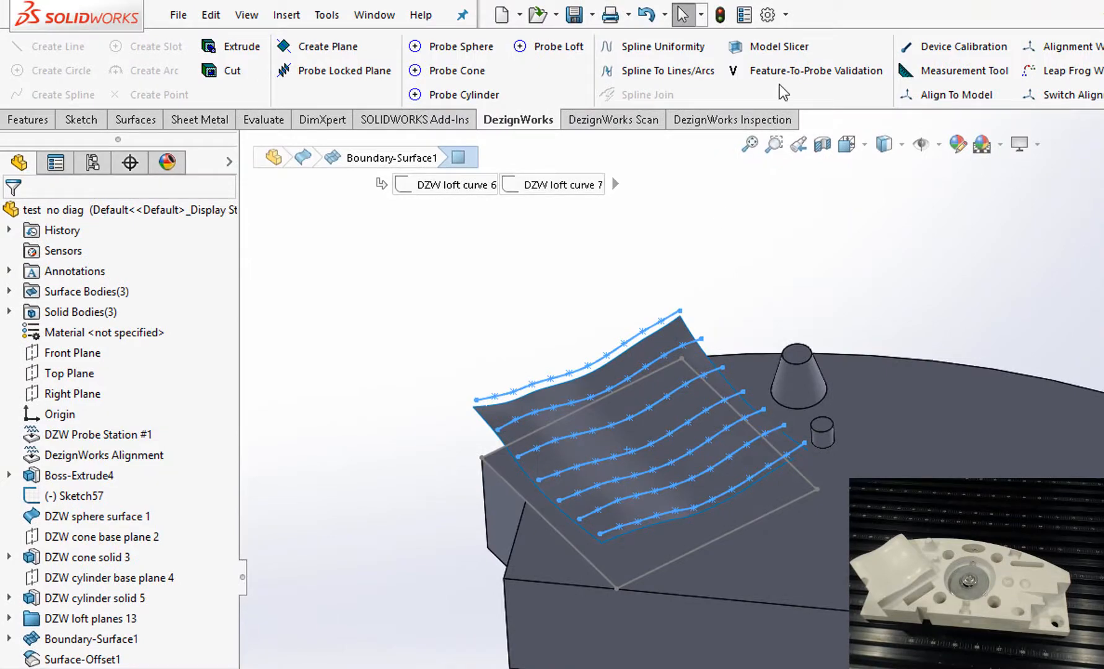
Step: Run Feature-To-Probe Validation on all faces and create the Excel report of 1050 points over 4 surfaces
{"action": "left_click", "coordinate": [814, 70]}
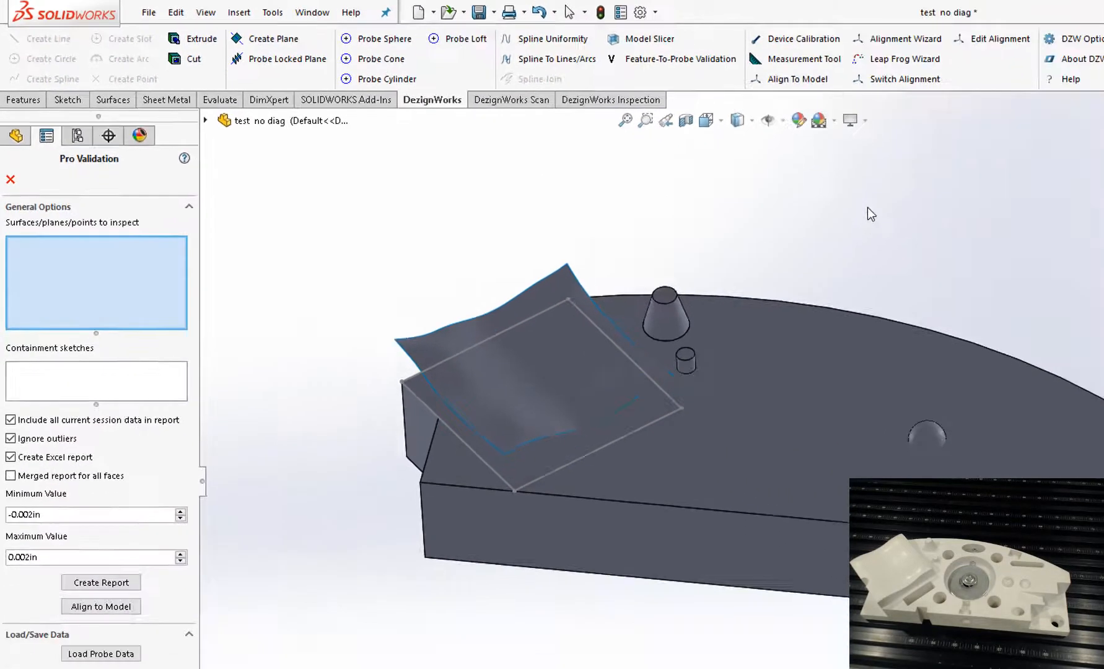
{"action": "key", "text": "ctrl+a"}
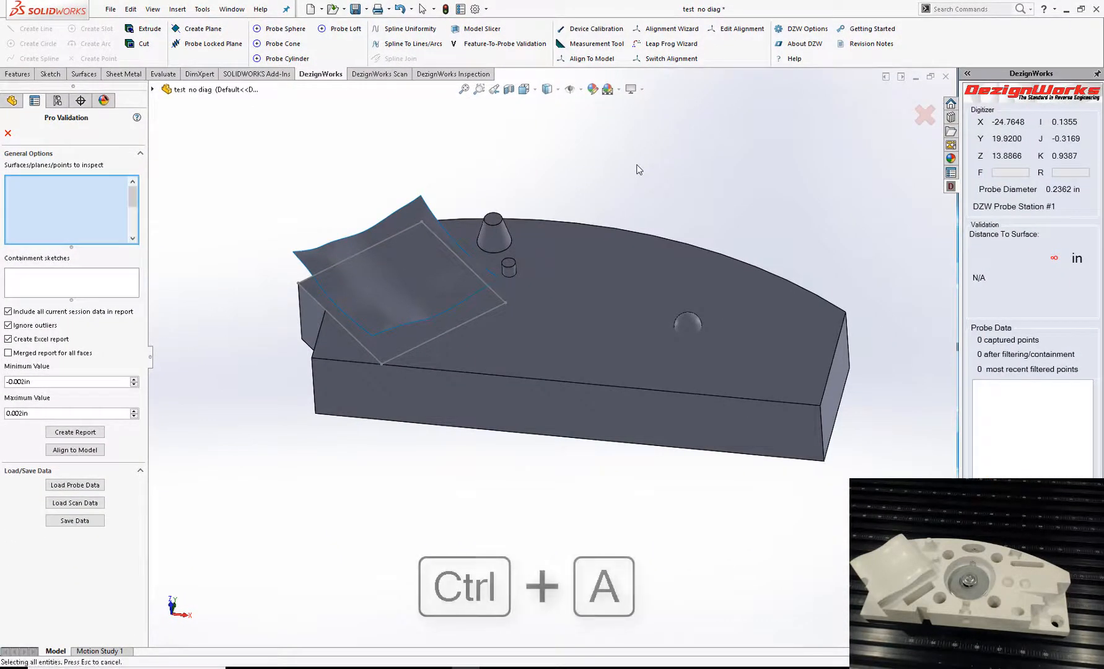
{"action": "key", "text": "ctrl+a"}
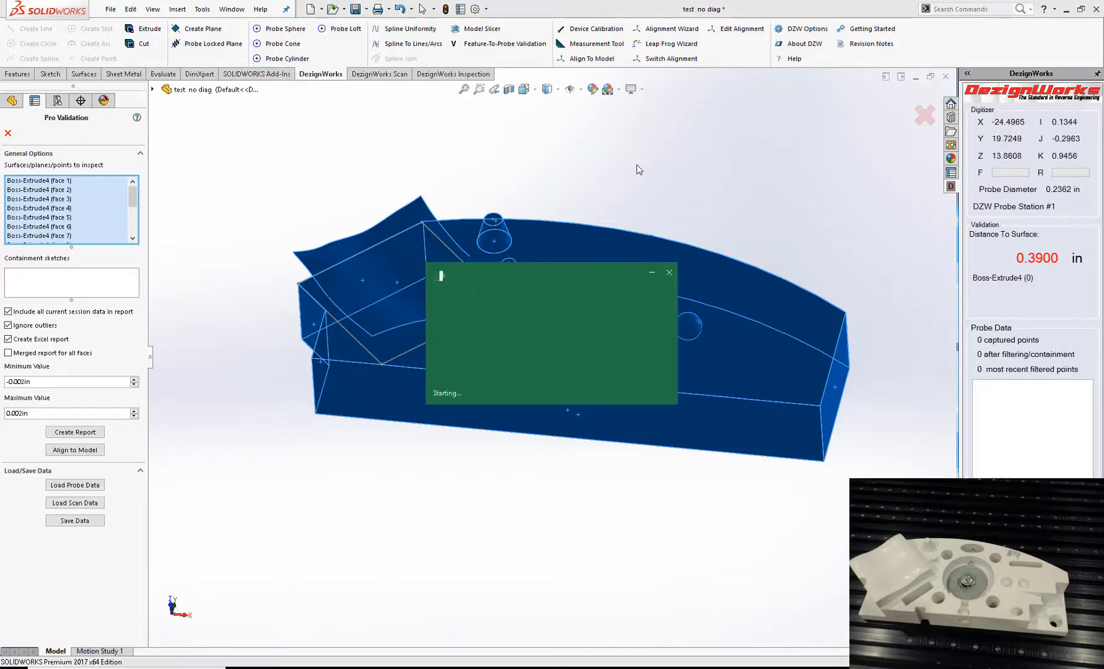
{"action": "left_click", "coordinate": [74, 431]}
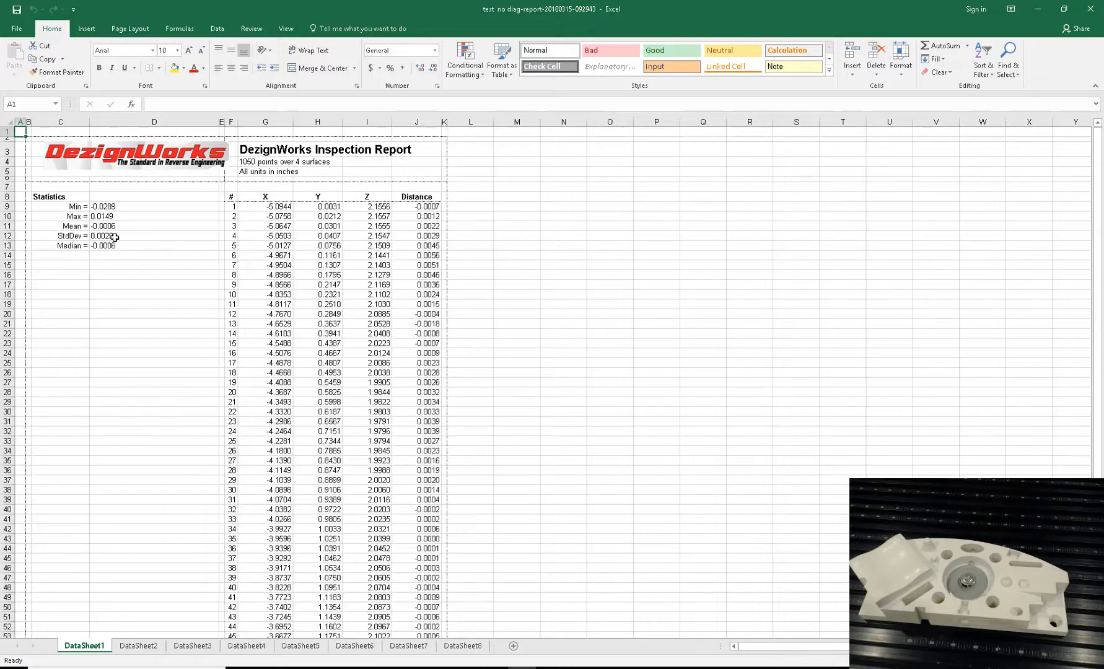
{"action": "mouse_move", "coordinate": [128, 251]}
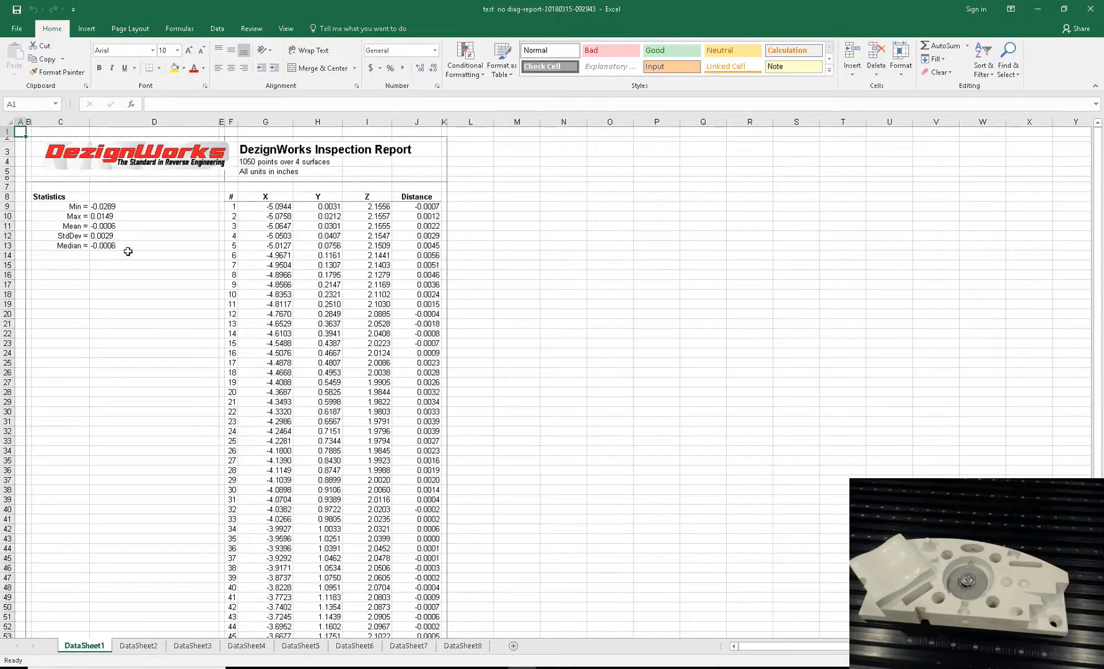
Step: Review DataSheet1 down to the part-information block, then view DataSheet2 and DataSheet3 point lists
{"action": "scroll", "scroll_direction": "down", "scroll_amount": 3}
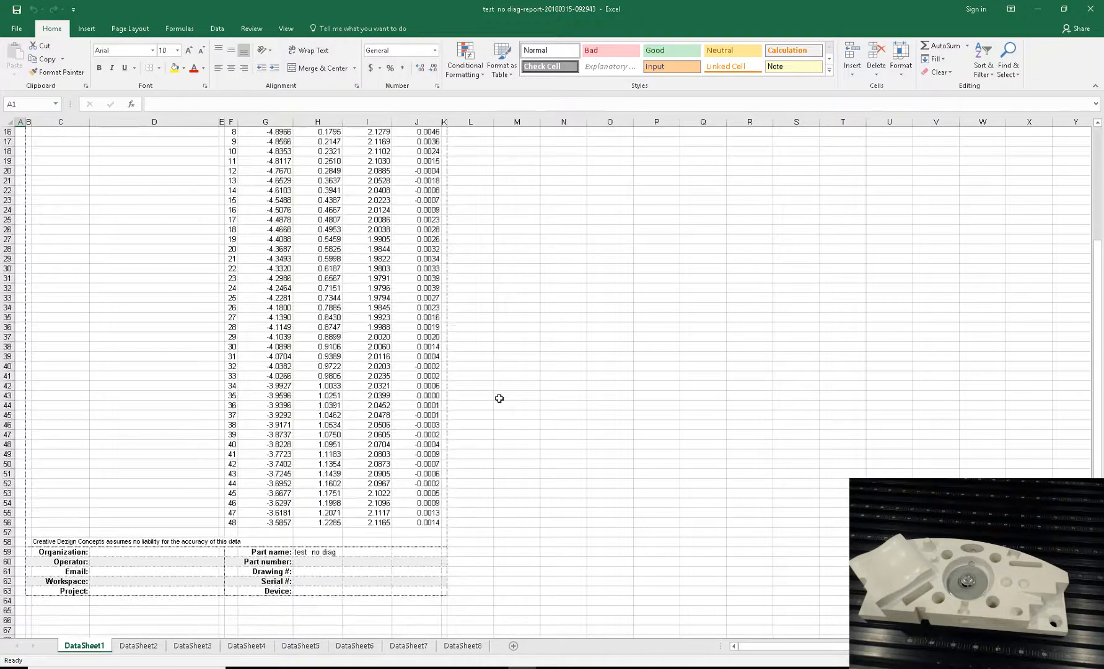
{"action": "mouse_move", "coordinate": [138, 570]}
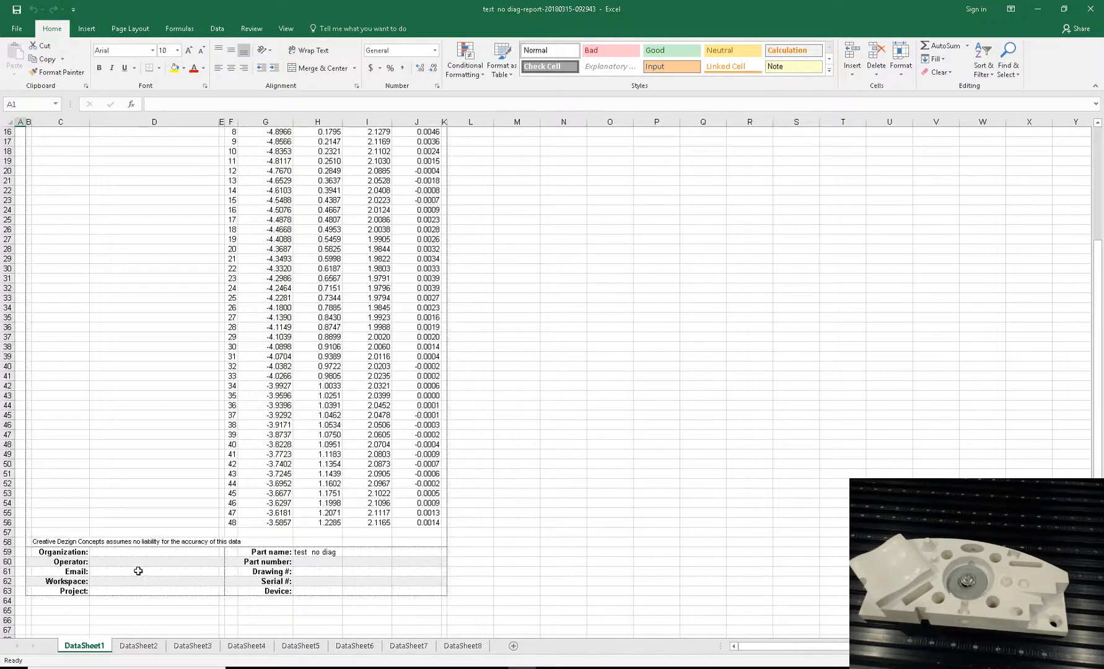
{"action": "mouse_move", "coordinate": [322, 522]}
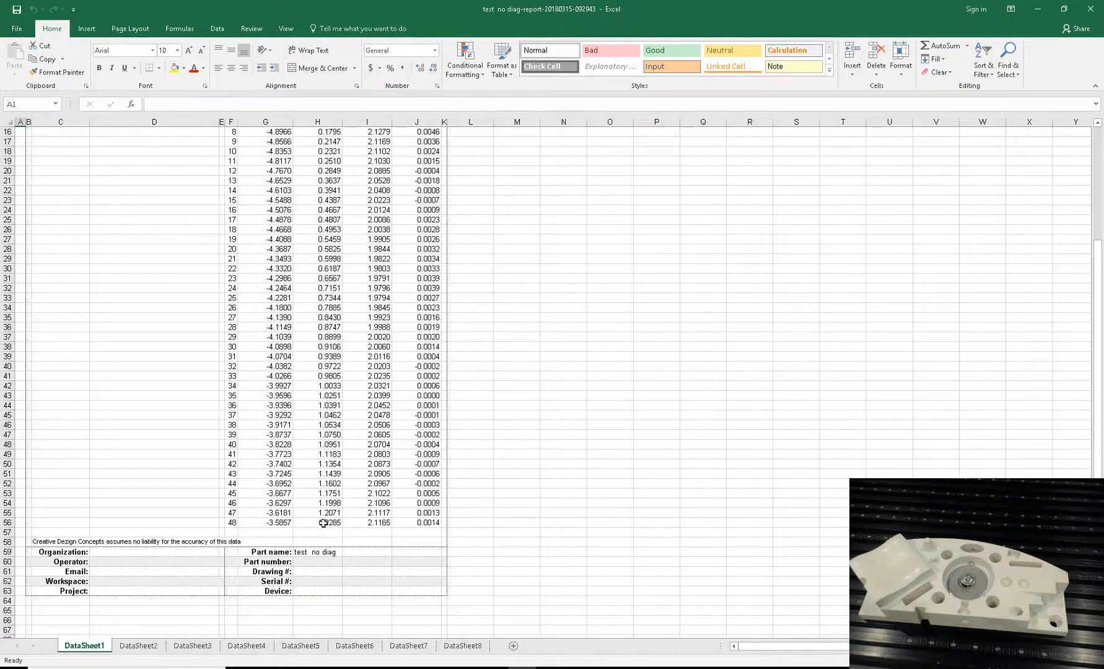
{"action": "left_click", "coordinate": [137, 648]}
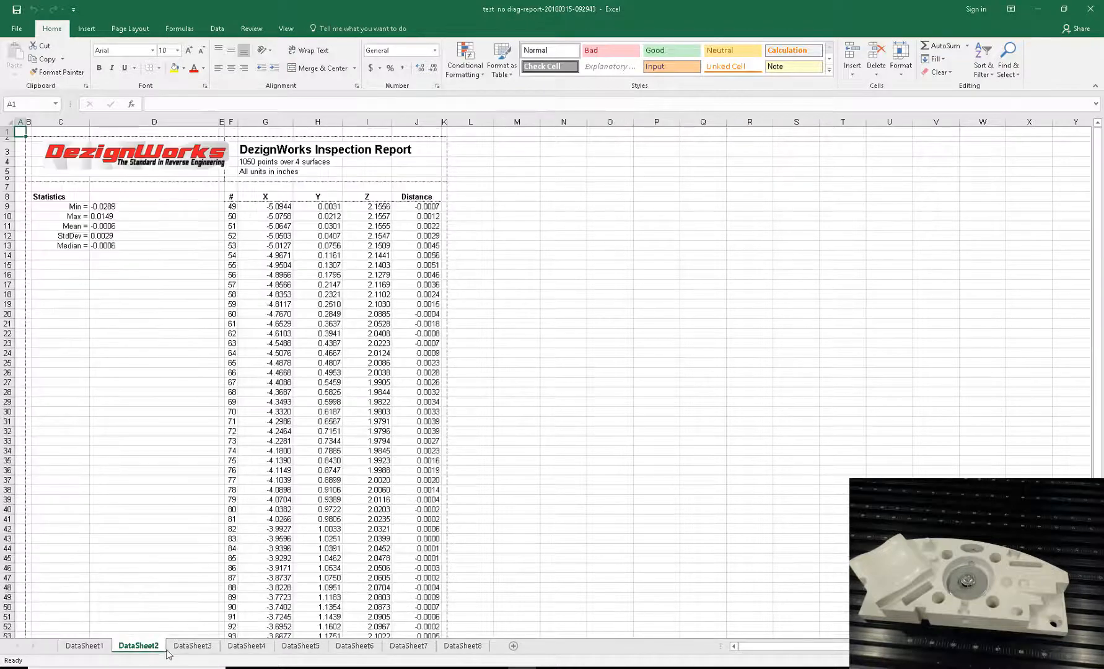
{"action": "left_click", "coordinate": [192, 645]}
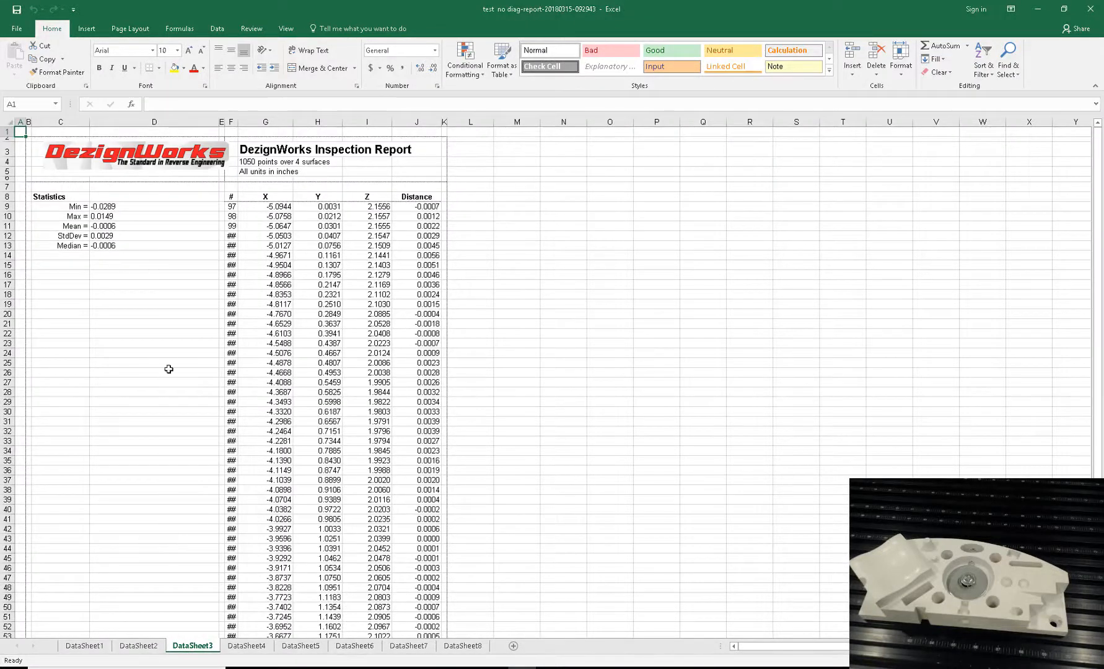